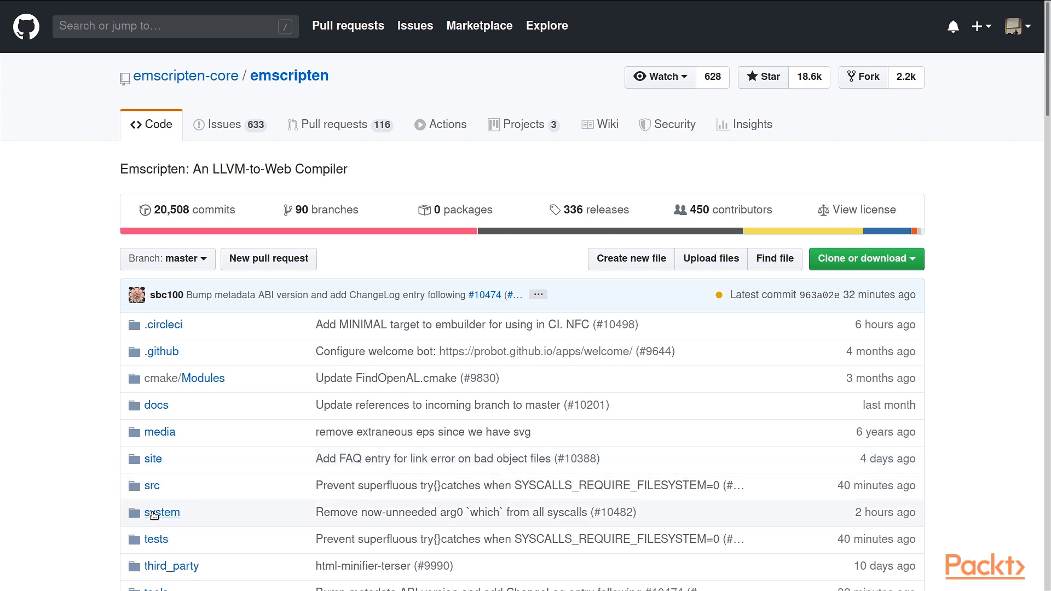
Navigate into system/include in the emscripten repository and scroll toward libc
{"action": "left_click", "coordinate": [162, 512]}
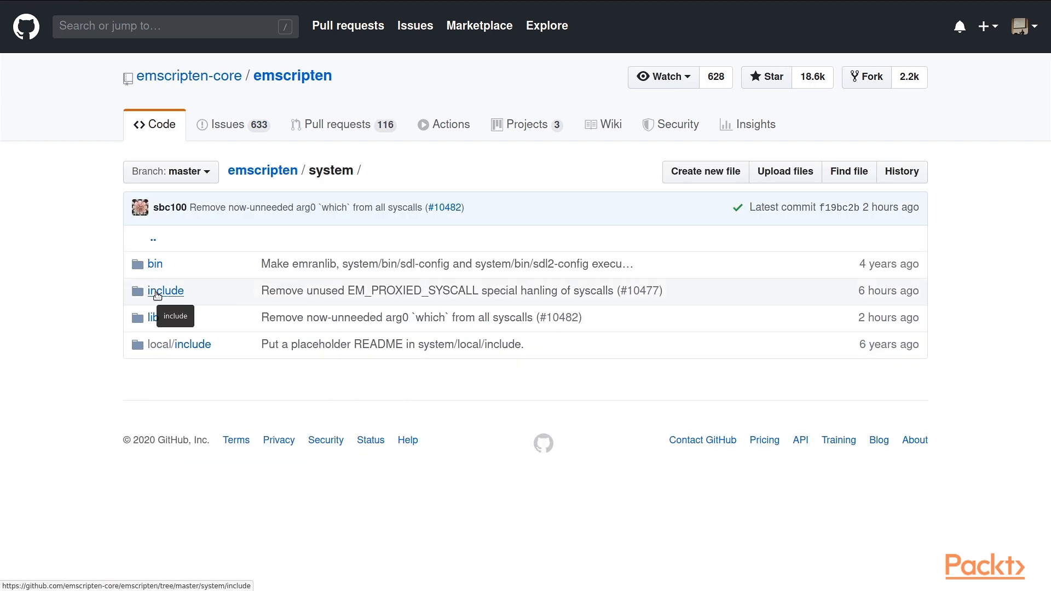
{"action": "left_click", "coordinate": [165, 290]}
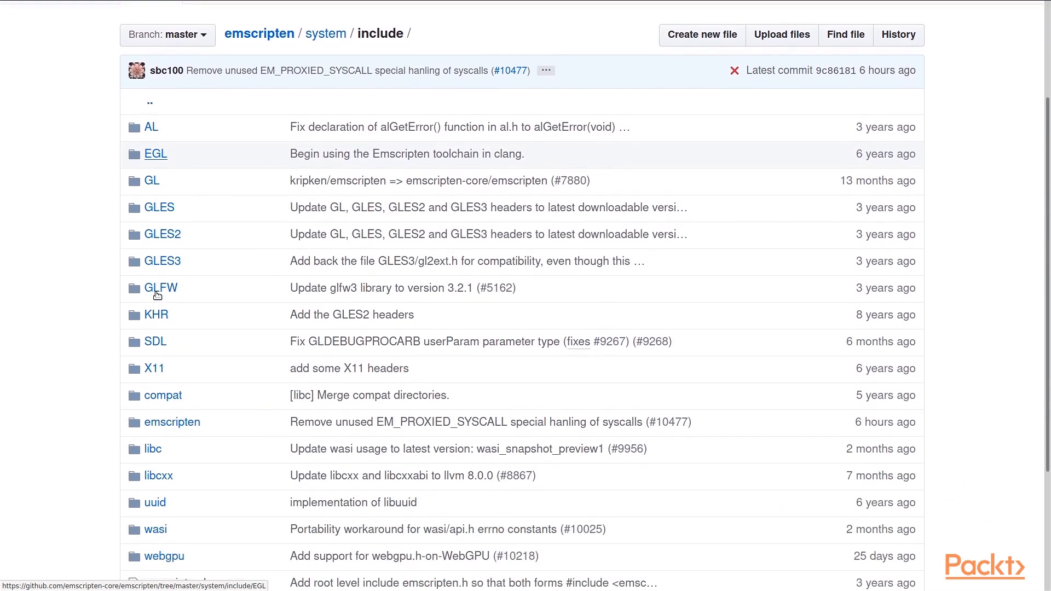
{"action": "scroll", "scroll_direction": "down", "scroll_amount": 3}
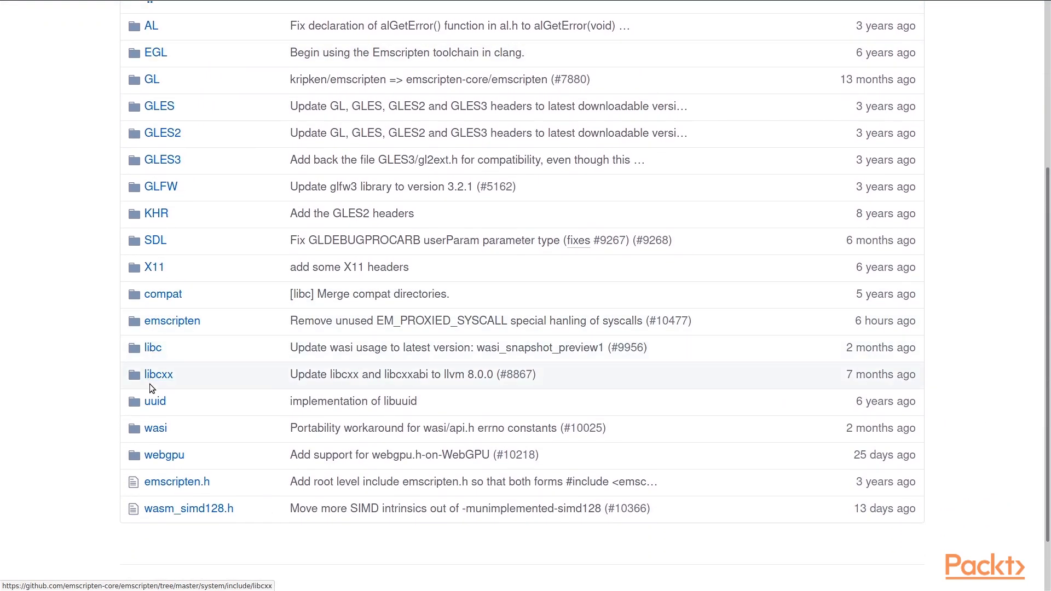
{"action": "mouse_move", "coordinate": [158, 374]}
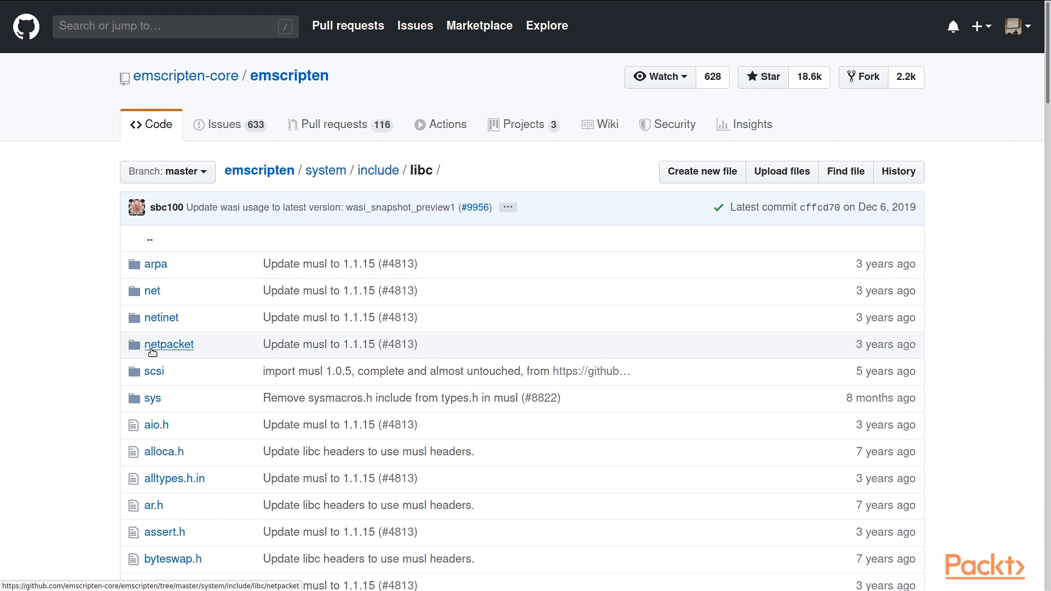
Find 'stdi' on the page and open the stdio.h header
{"action": "type", "text": "stdio"}
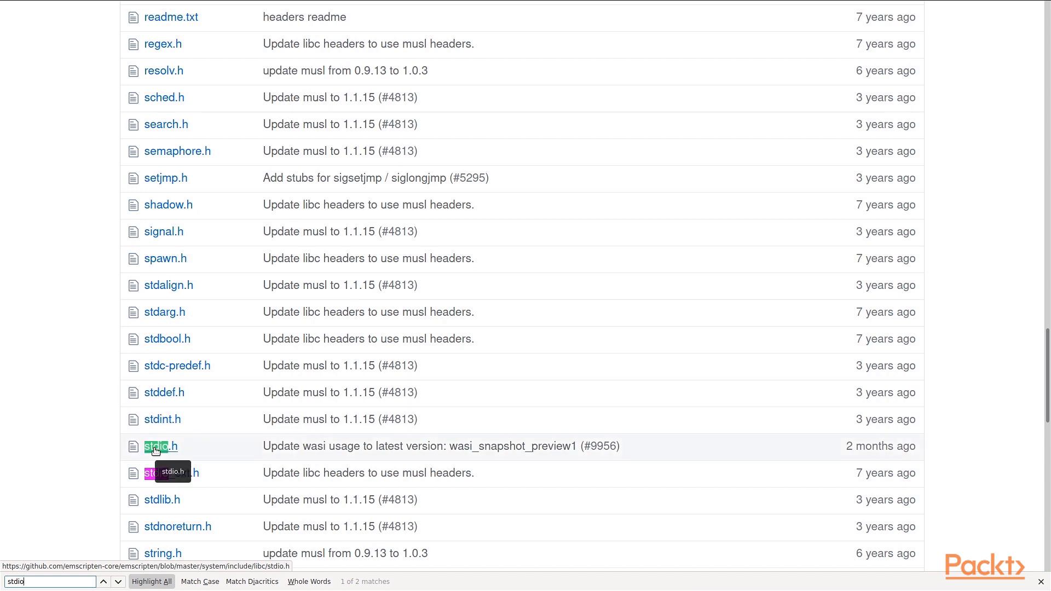
{"action": "left_click", "coordinate": [160, 446]}
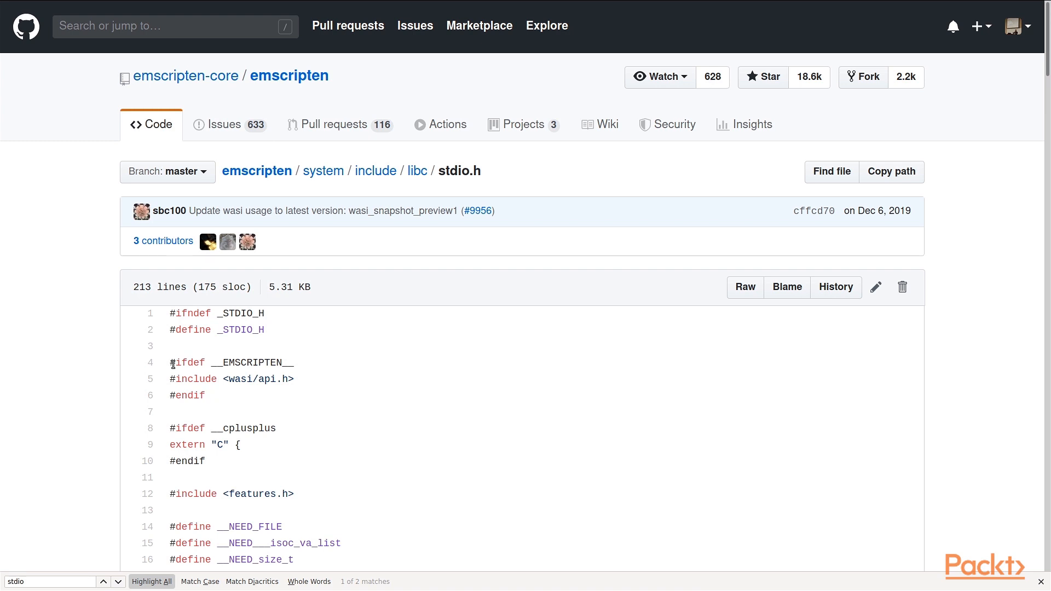
{"action": "left_click_drag", "start_coordinate": [171, 363], "coordinate": [205, 378]}
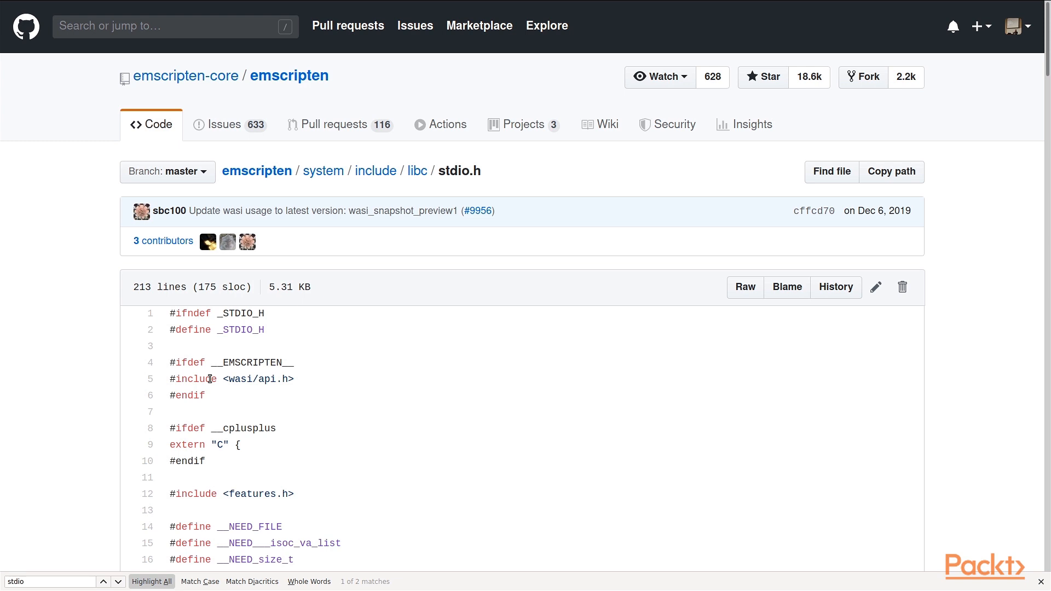
{"action": "scroll", "scroll_direction": "down", "scroll_amount": 3}
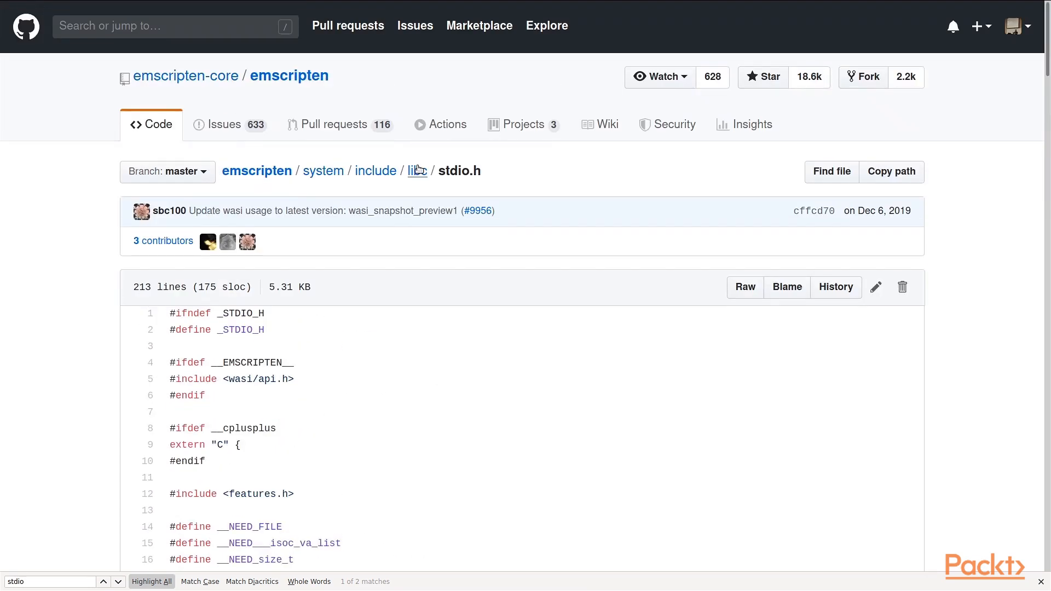
{"action": "mouse_move", "coordinate": [323, 171]}
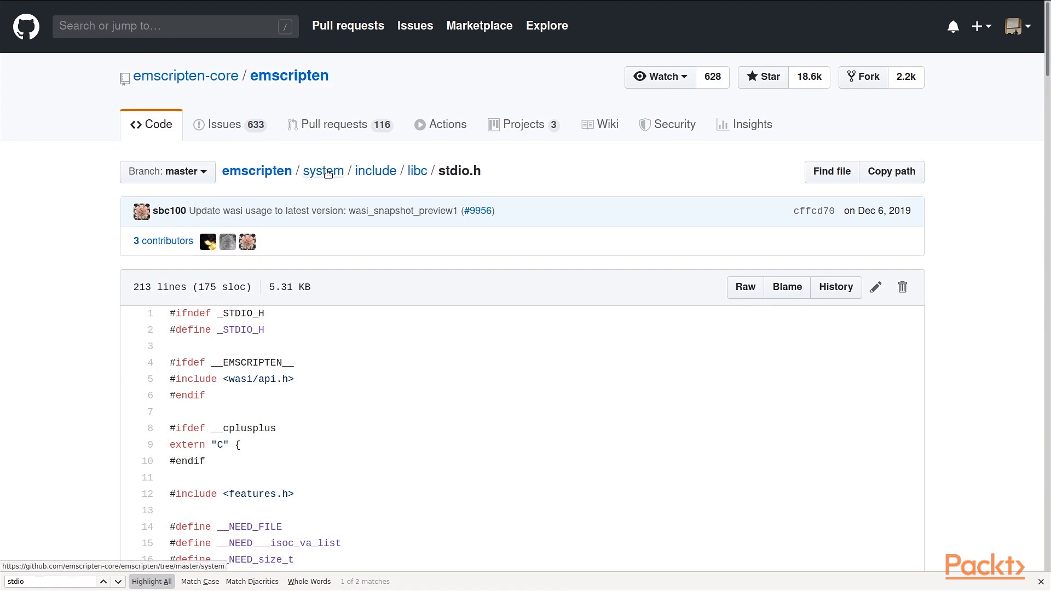
Navigate from system into lib and then the libcxx folder
{"action": "left_click", "coordinate": [323, 170]}
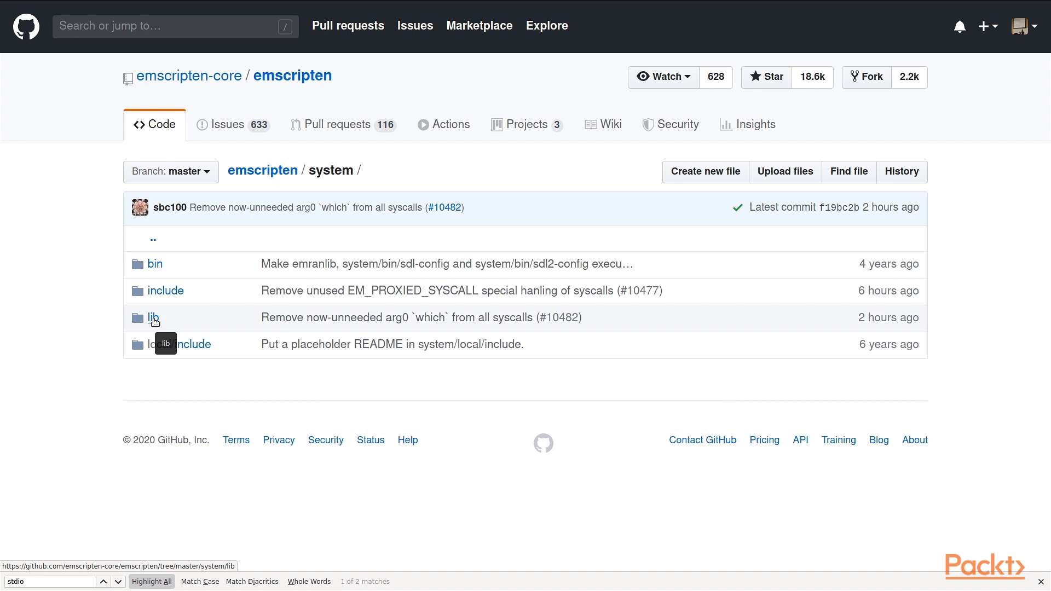
{"action": "left_click", "coordinate": [154, 318]}
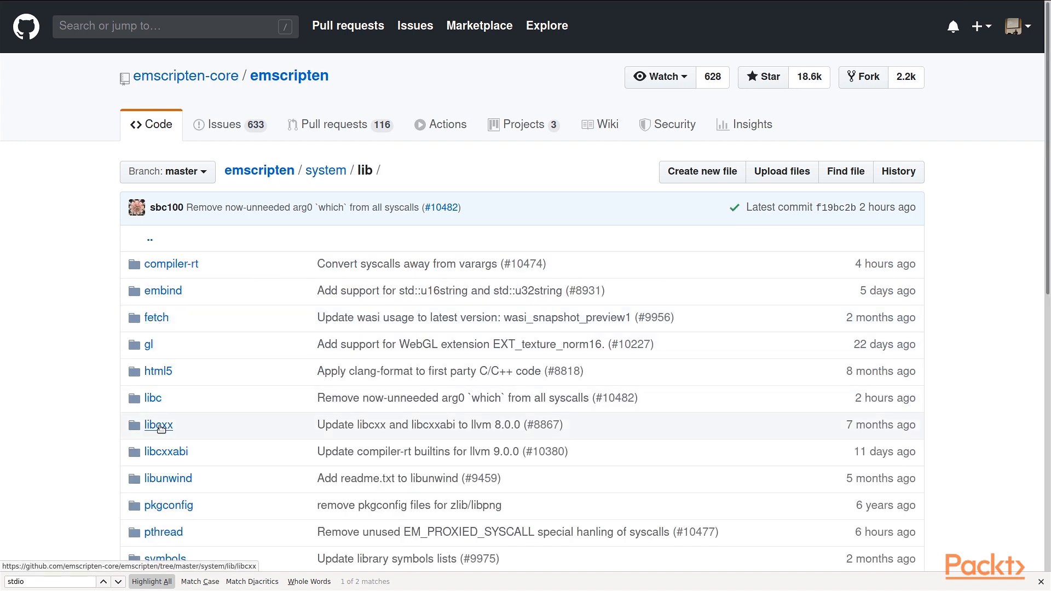
{"action": "left_click", "coordinate": [158, 425]}
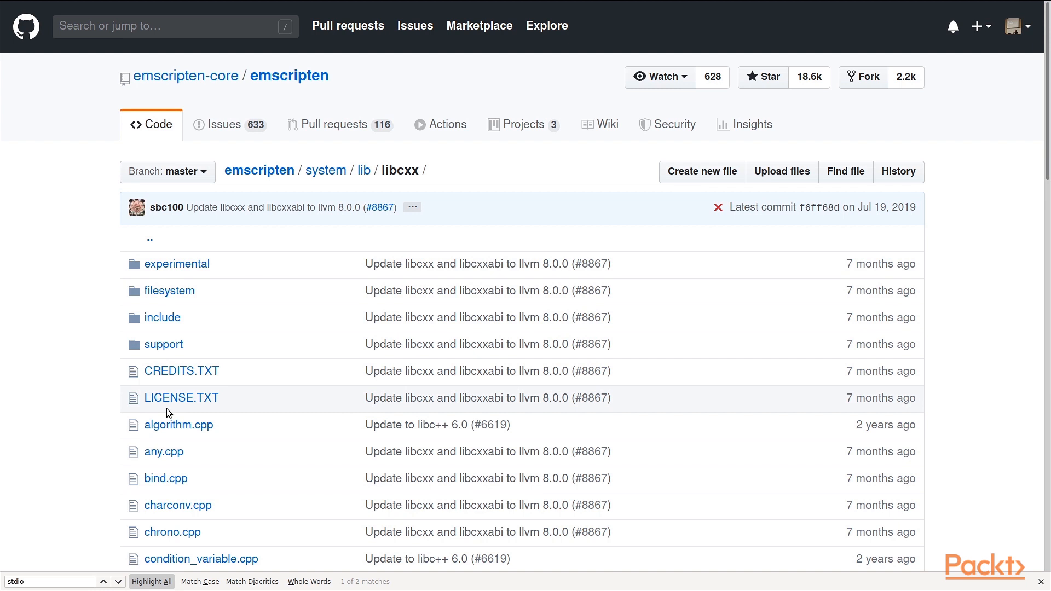
Open future.cpp from the libcxx list and scroll through its code
{"action": "scroll", "scroll_direction": "down", "scroll_amount": 3}
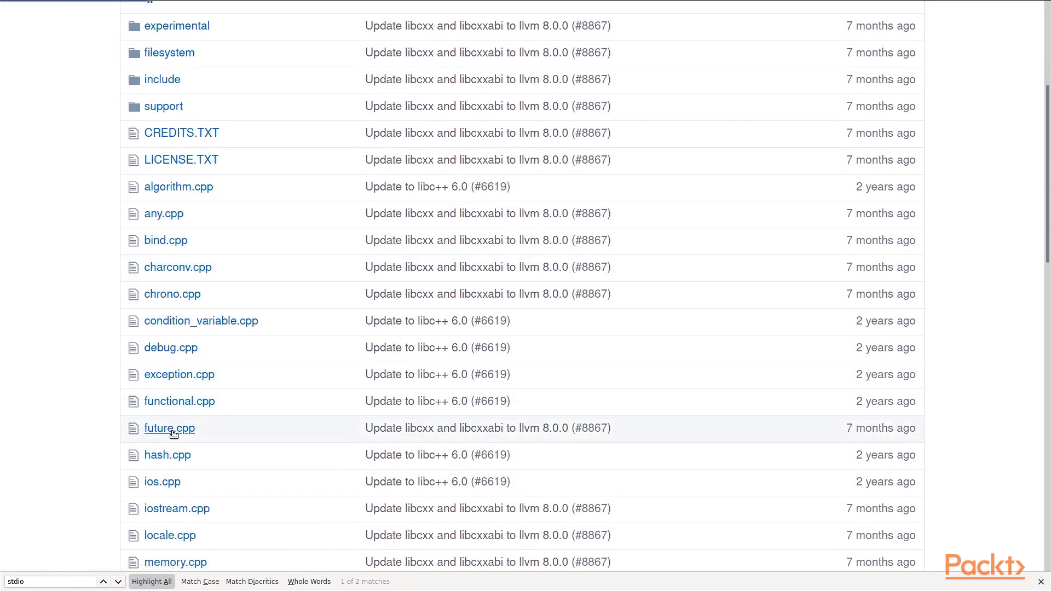
{"action": "left_click", "coordinate": [168, 428]}
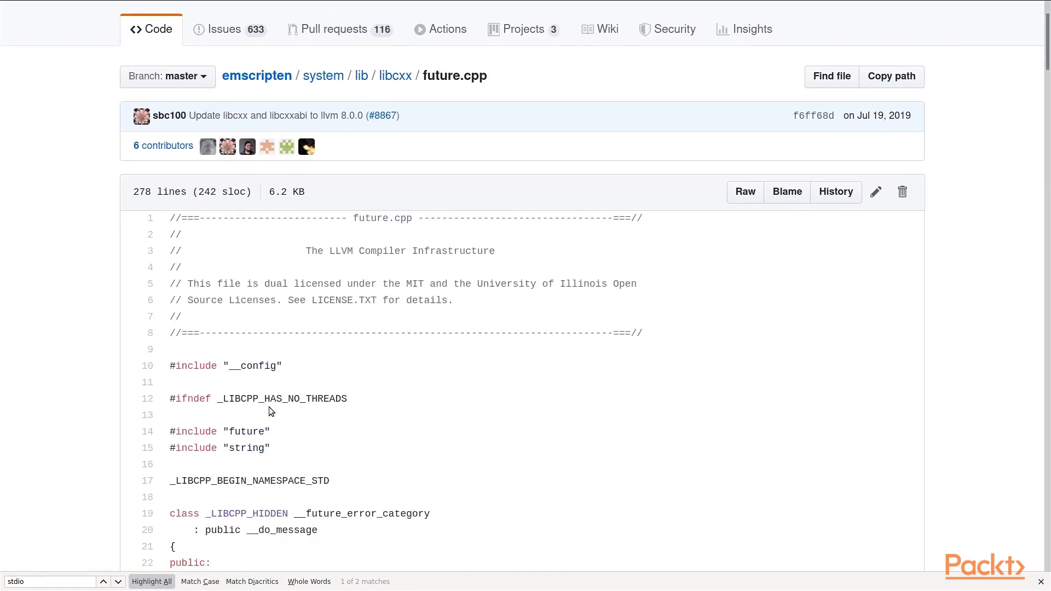
{"action": "scroll", "scroll_direction": "down", "scroll_amount": 3}
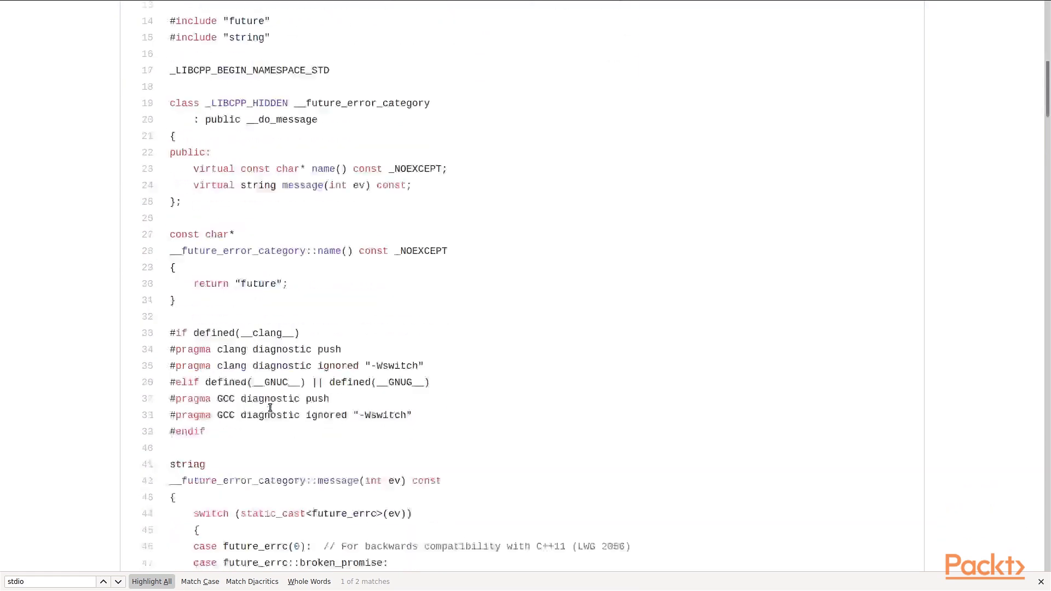